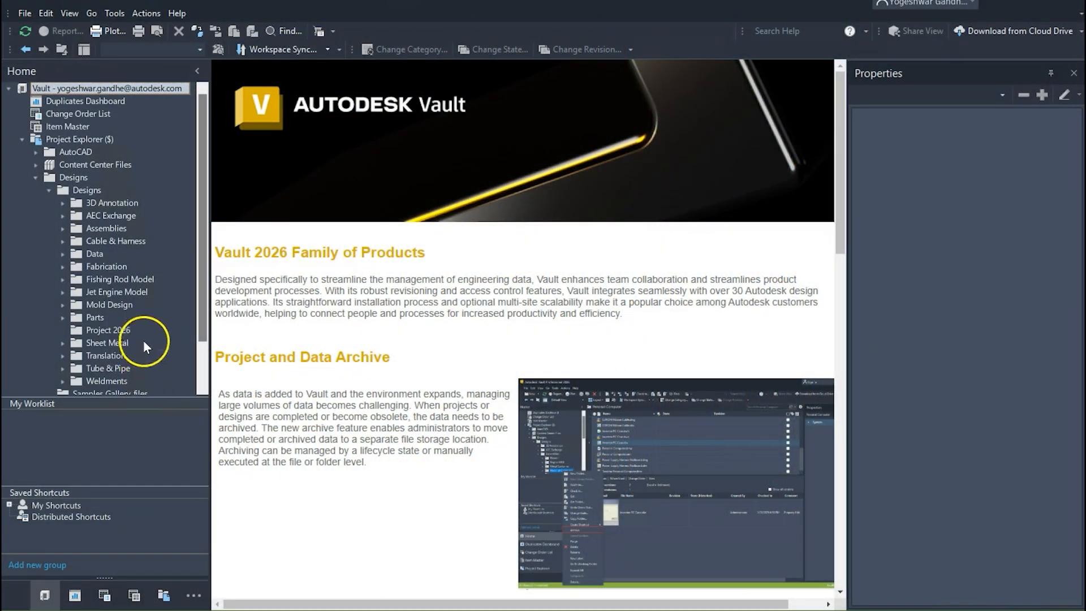
mouse_move(126, 334)
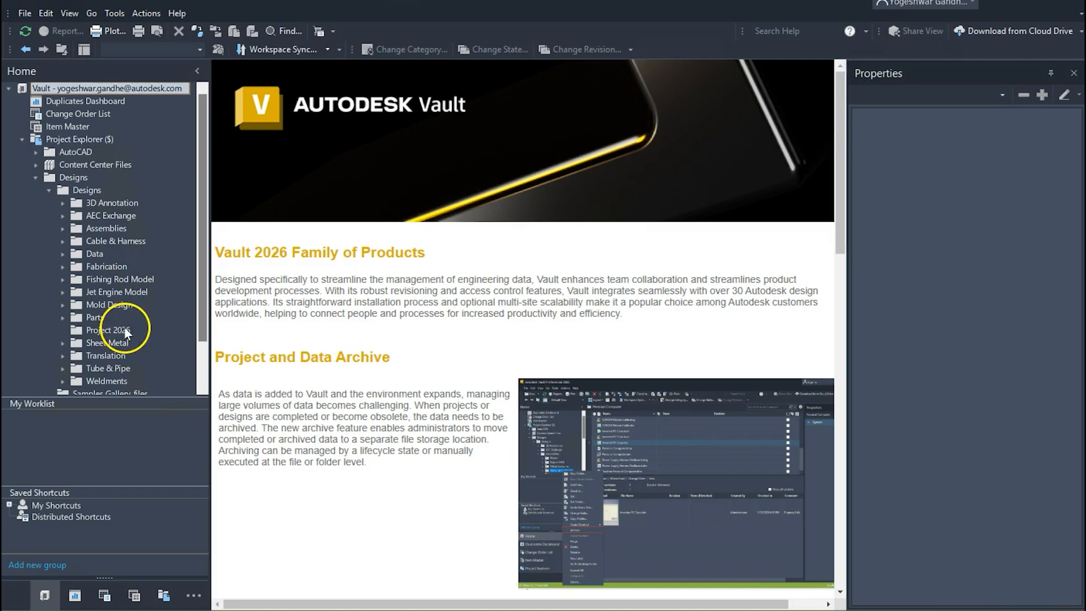
Archive the Project 2026 folder's contents, accepting the server-task confirmation
right_click(108, 330)
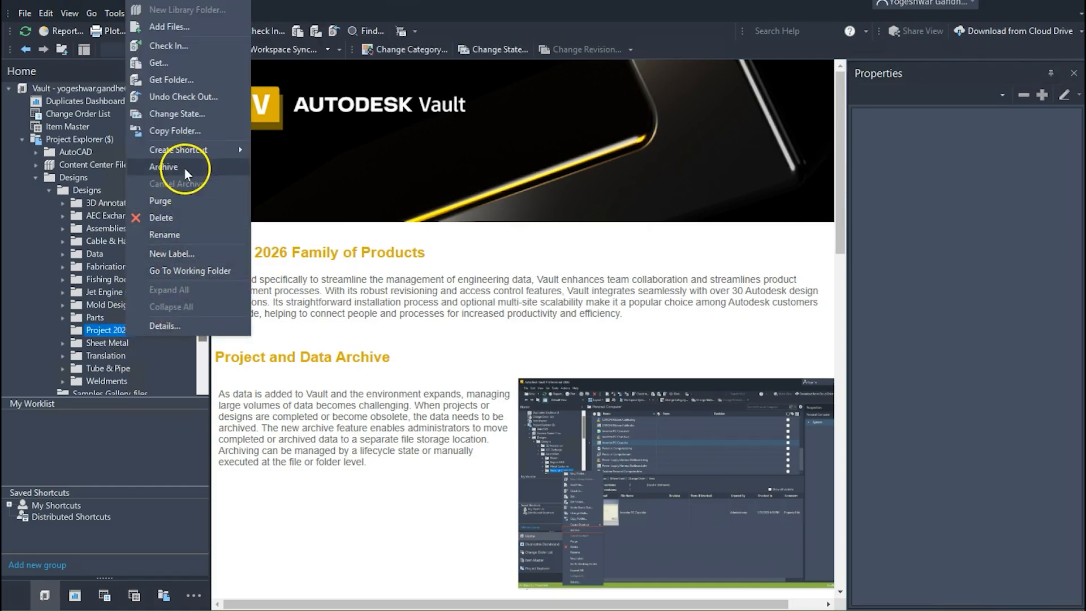
left_click(163, 167)
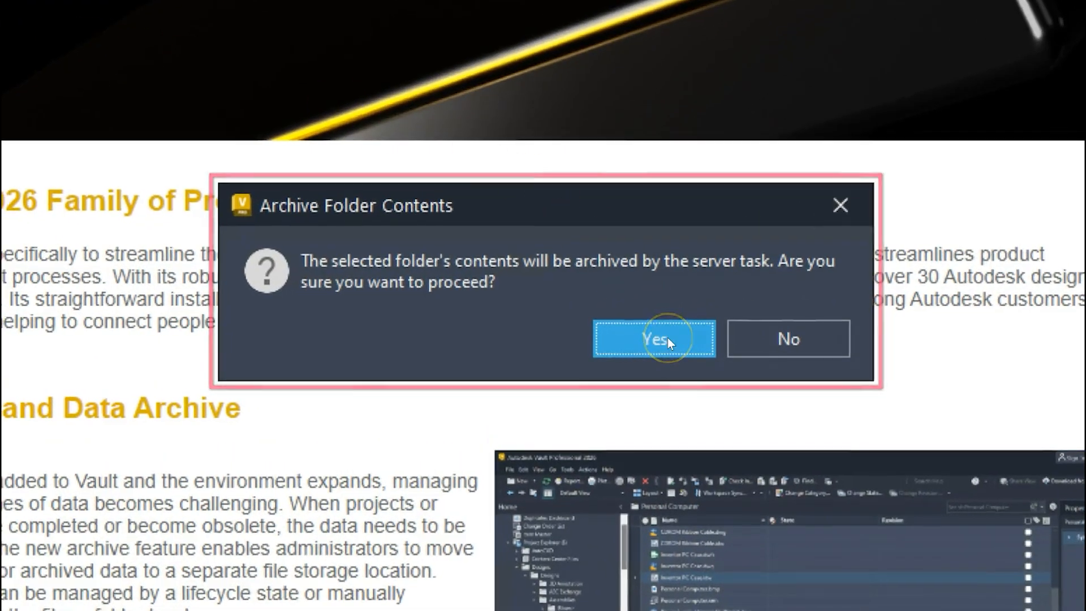
left_click(651, 338)
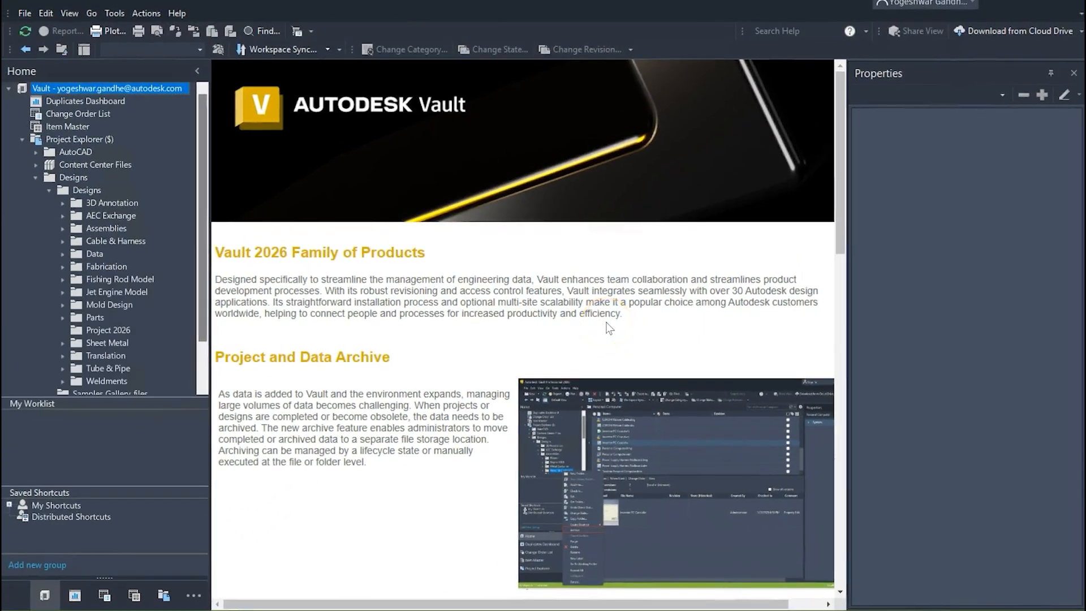
Browse Designs > Parts > OilPan and select Oil Pan.idw to view its properties
left_click(86, 190)
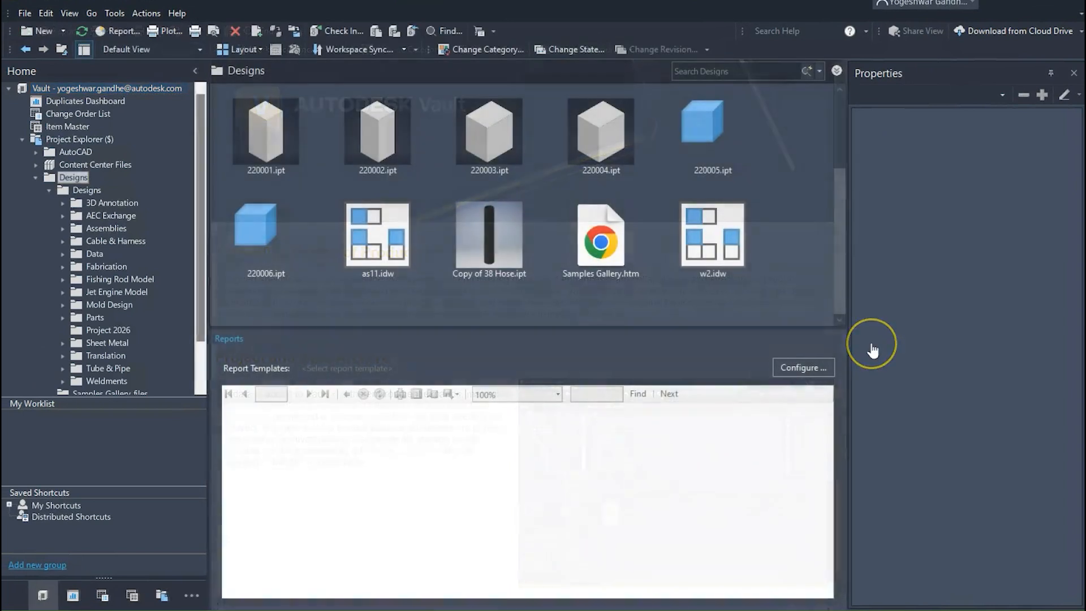
right_click(488, 238)
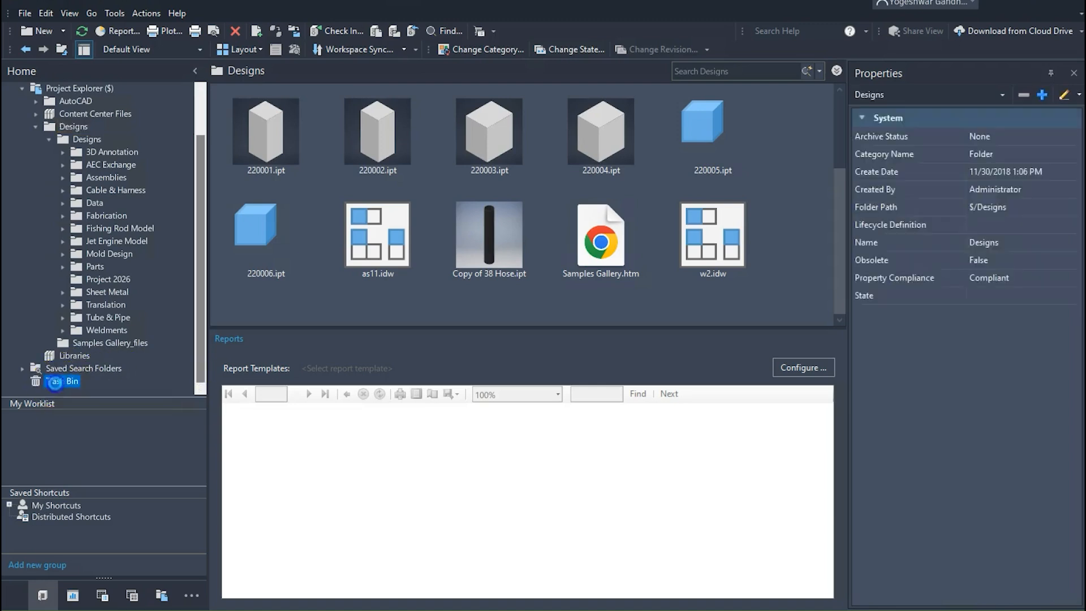
left_click(62, 380)
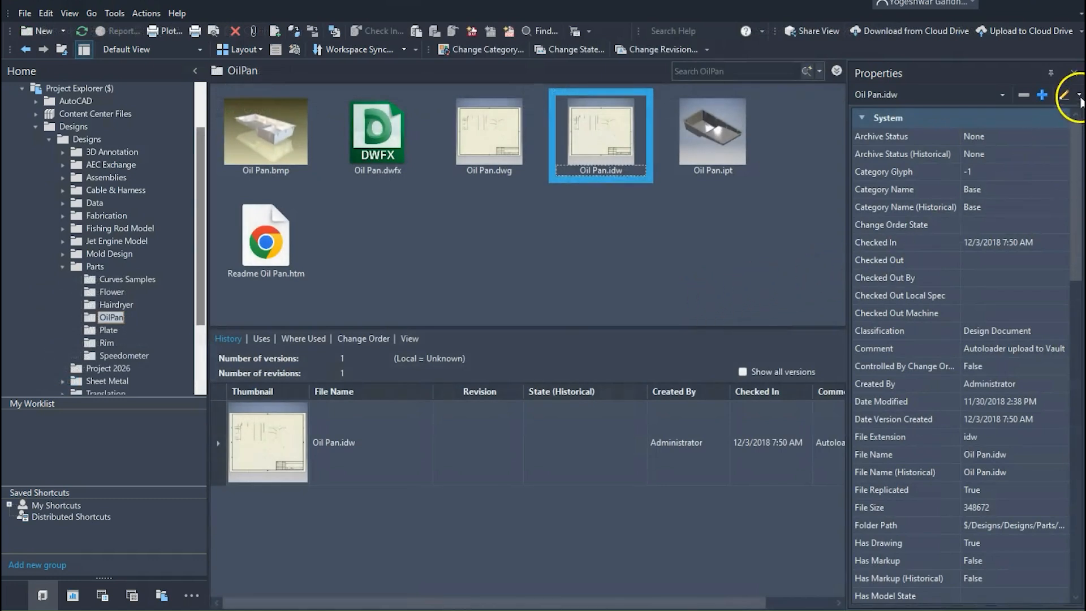
Edit Oil Pan.idw's properties, pasting a link into the URL - Task cell
left_click(1070, 95)
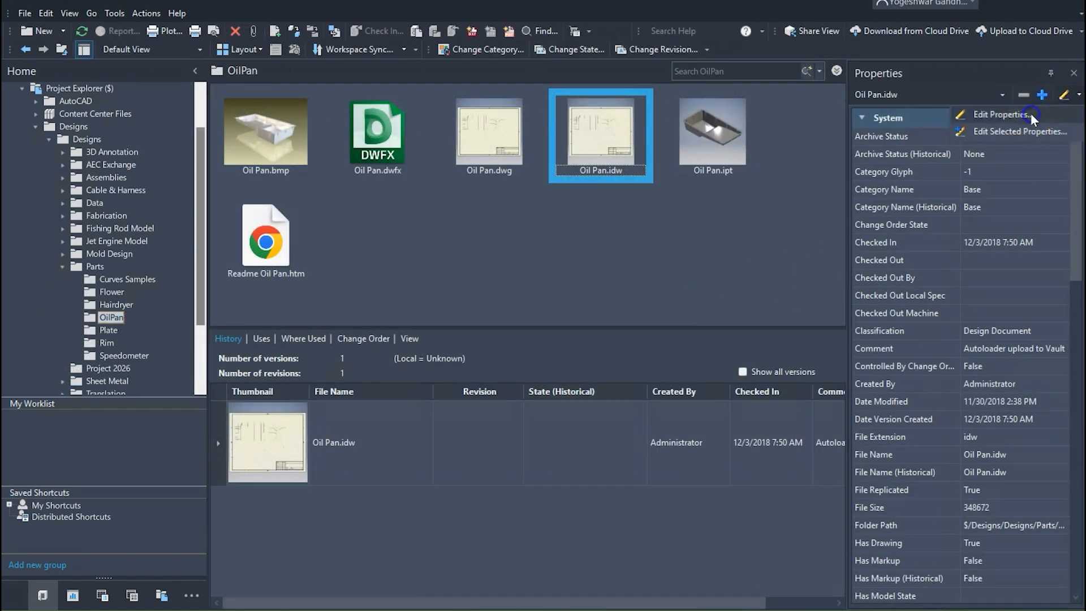
left_click(999, 114)
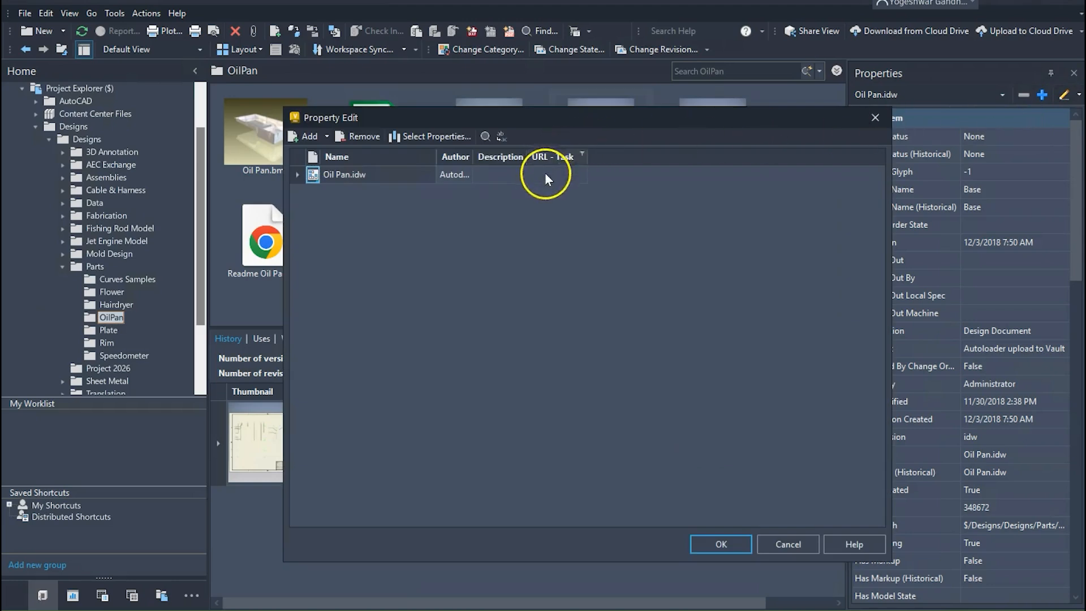
left_click(556, 174)
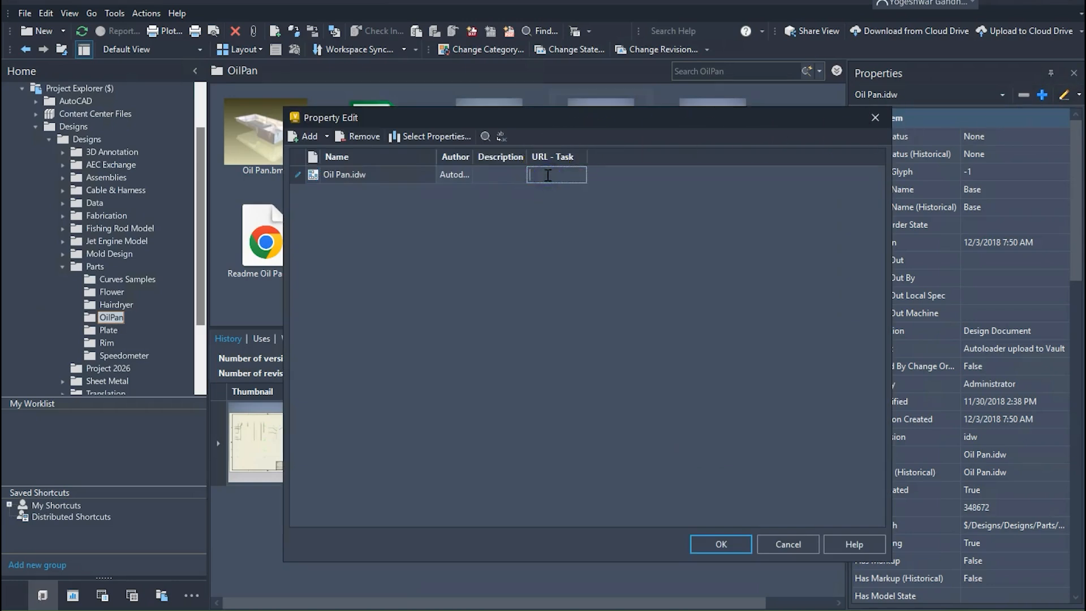
left_click(720, 543)
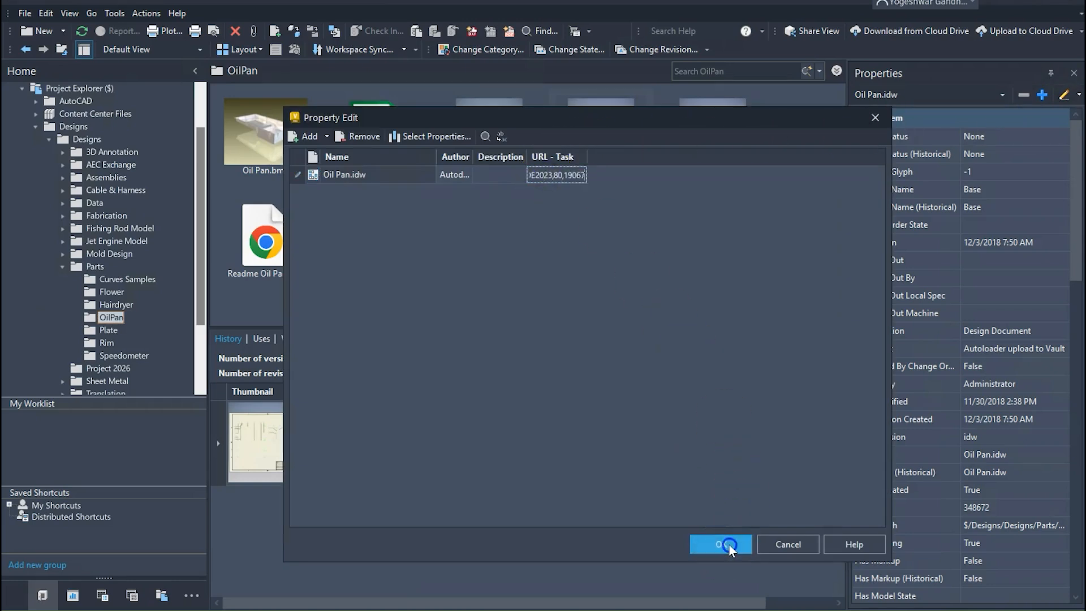
Apply the URL - Task value, close the results, and follow the hyperlink
left_click(720, 544)
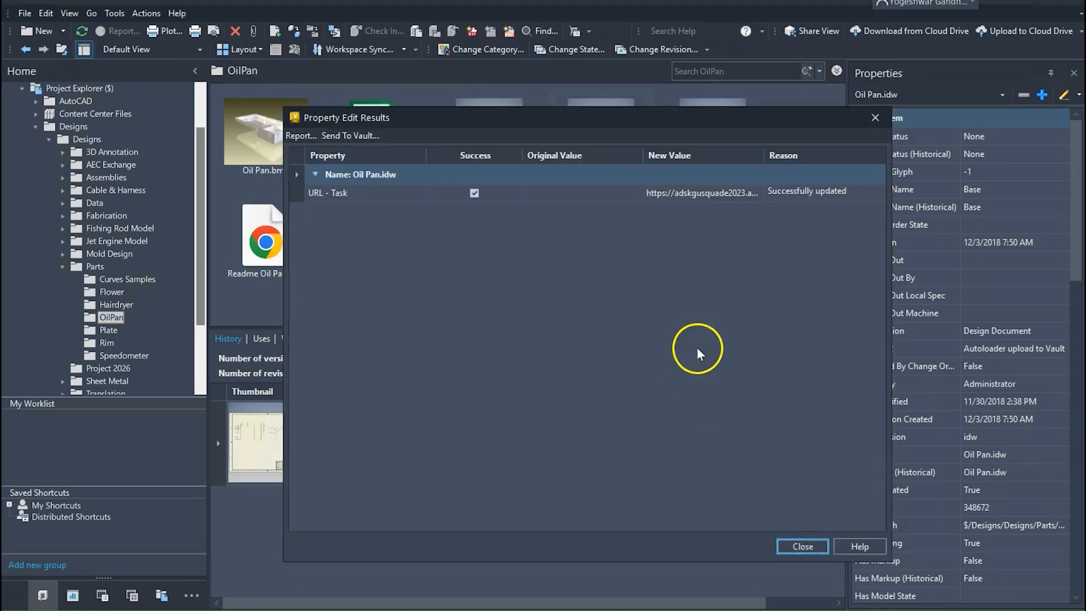
left_click(801, 546)
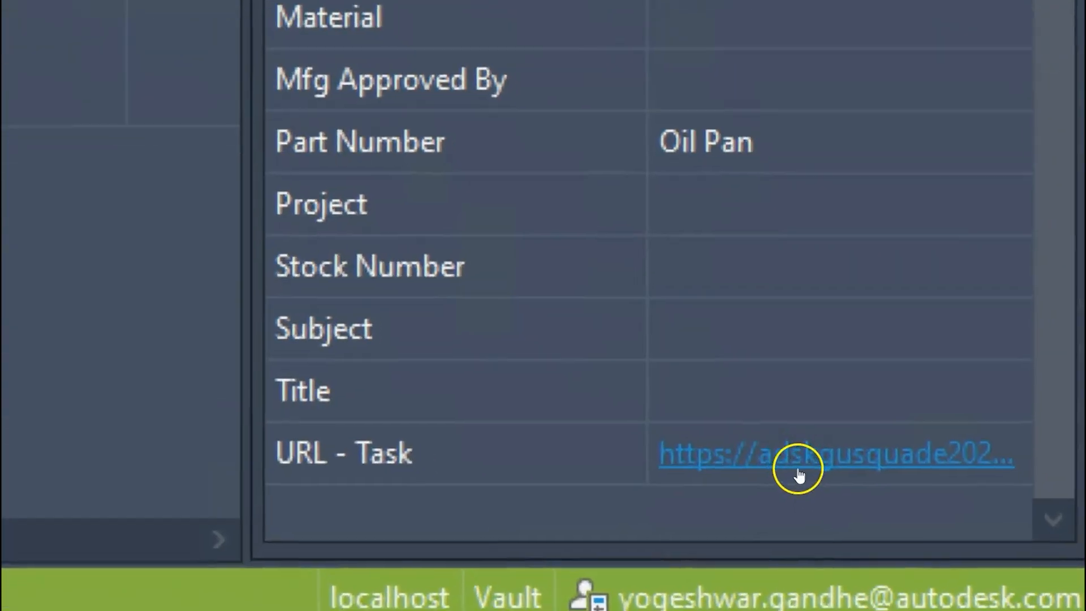
left_click(796, 453)
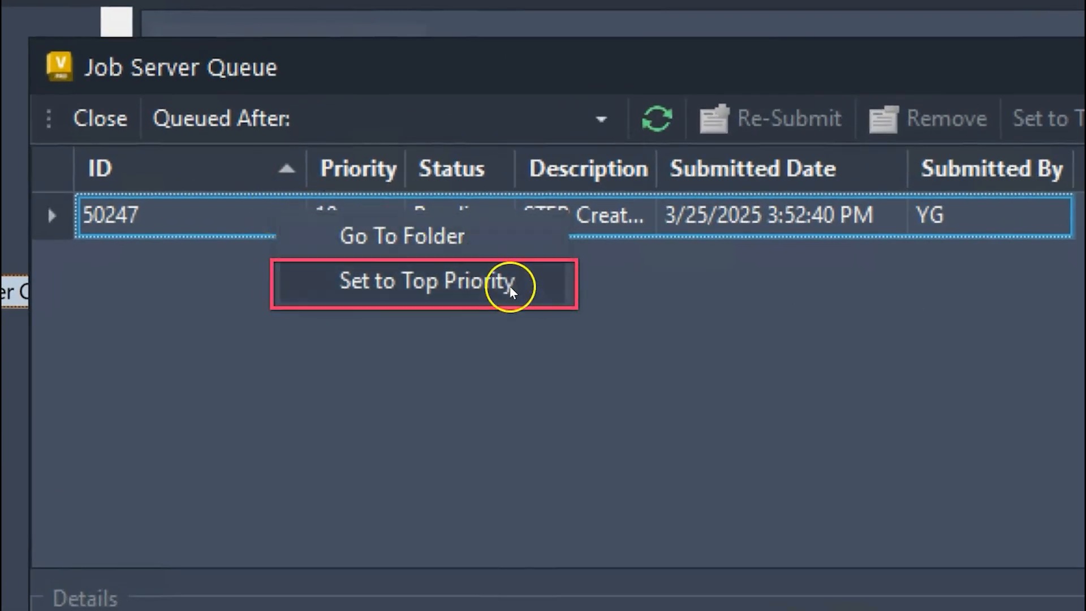
Set pending job 50247 in the Job Server Queue to top priority
left_click(423, 280)
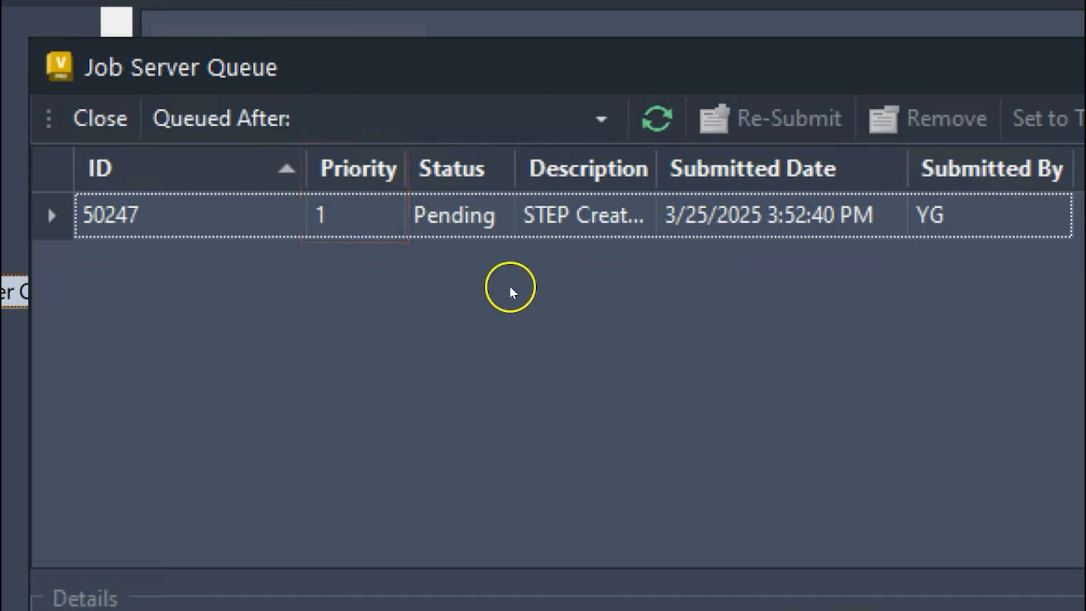
left_click(100, 117)
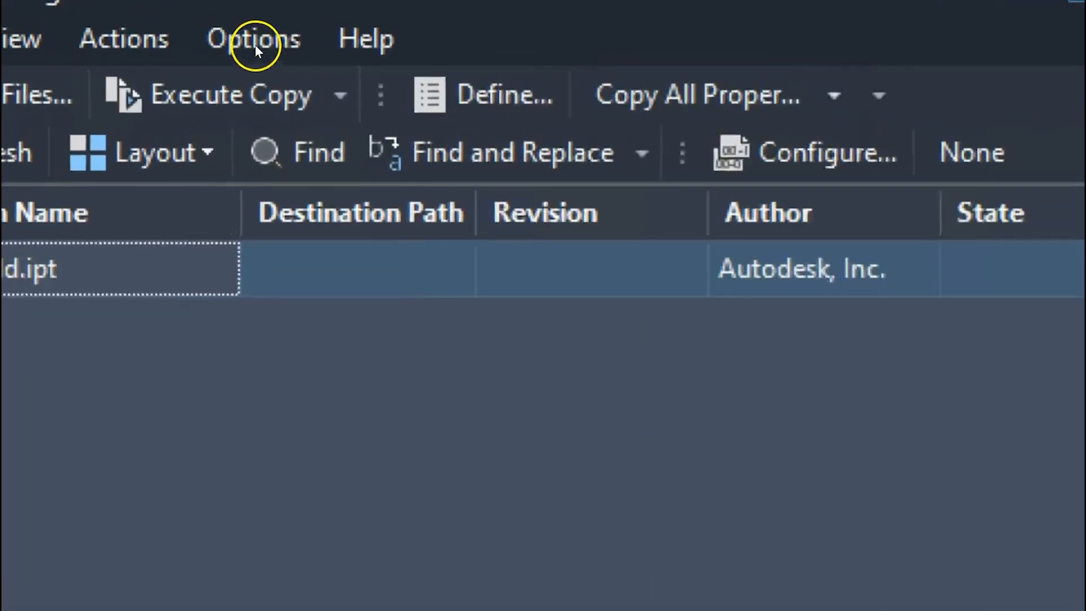
Show the Options menu in the Copy Design window
left_click(253, 39)
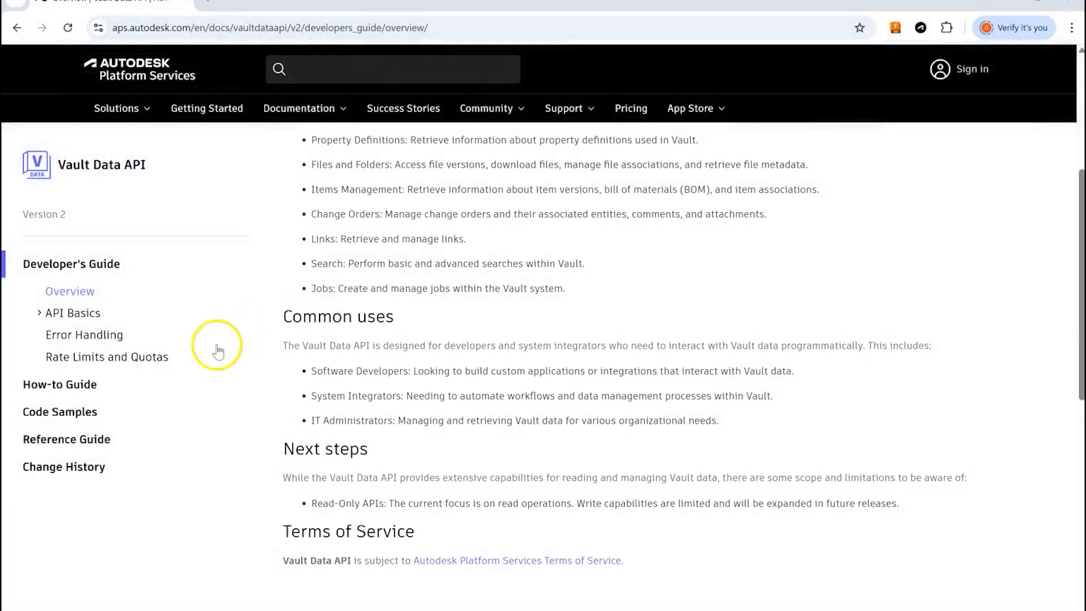
Go to Reference Guide > Auth > POST Create session with Vault credentials
left_click(67, 438)
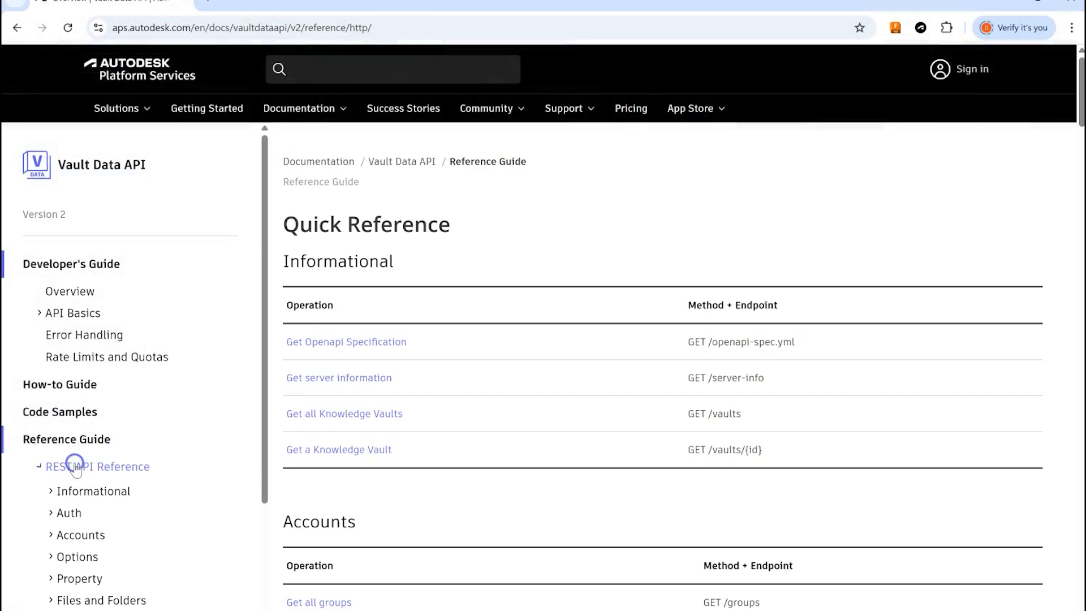
left_click(68, 513)
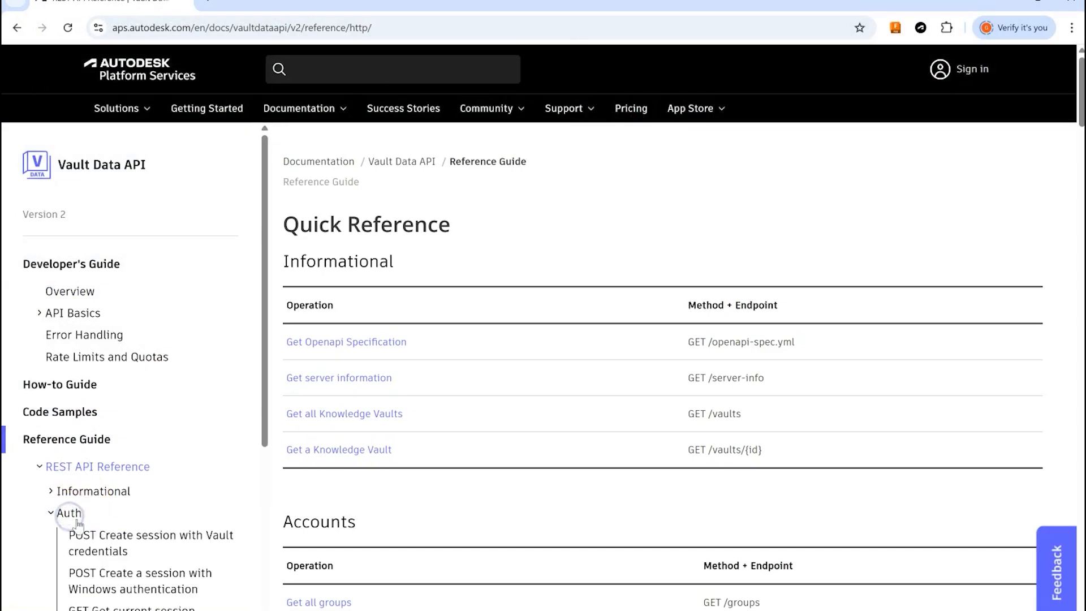
left_click(150, 542)
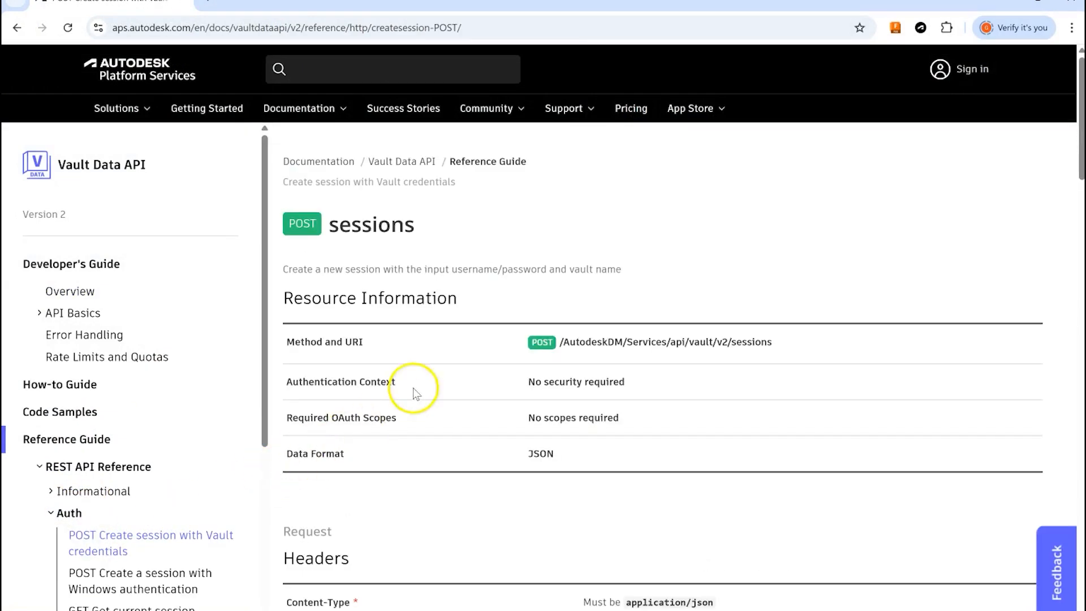
scroll("down", 3)
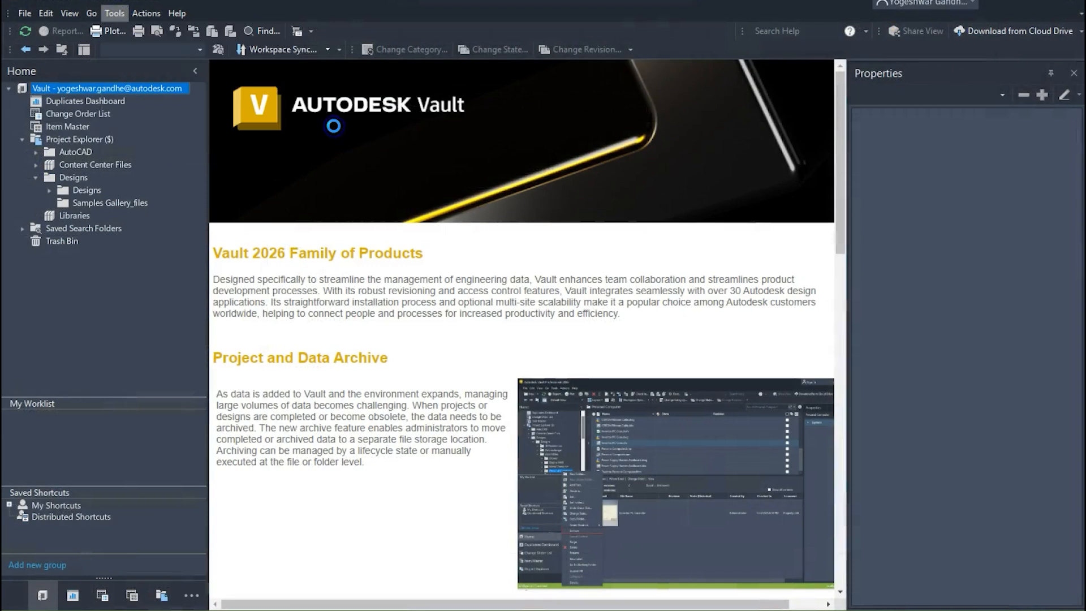
Open the Guest user's profile via Global Settings > Manage Access
left_click(114, 12)
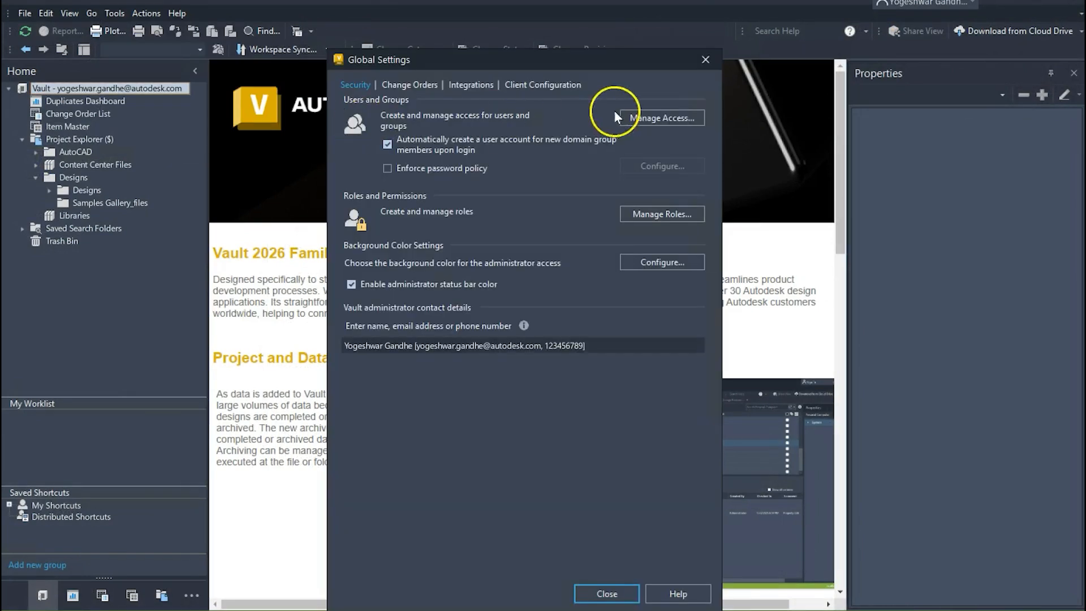
left_click(660, 118)
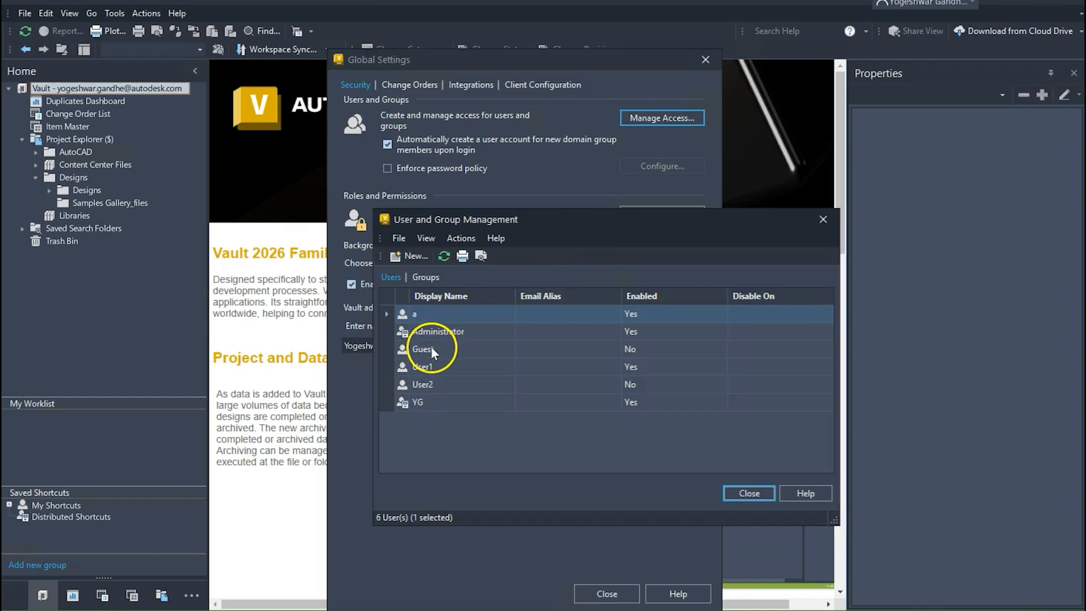
double_click(423, 348)
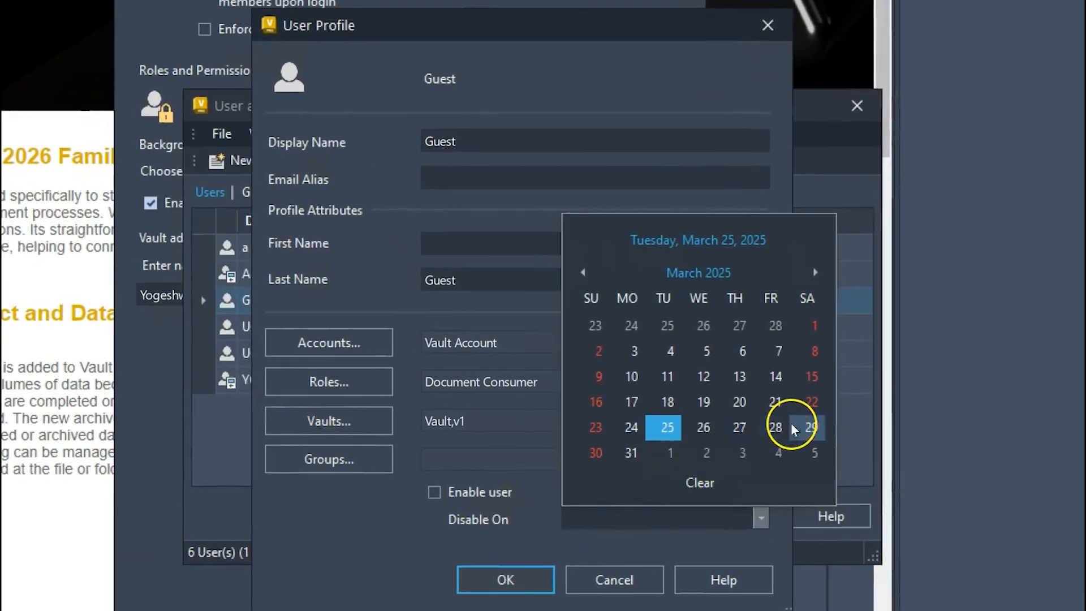
Set the Guest user's Disable On date to 5/30/2025 and save
left_click(815, 272)
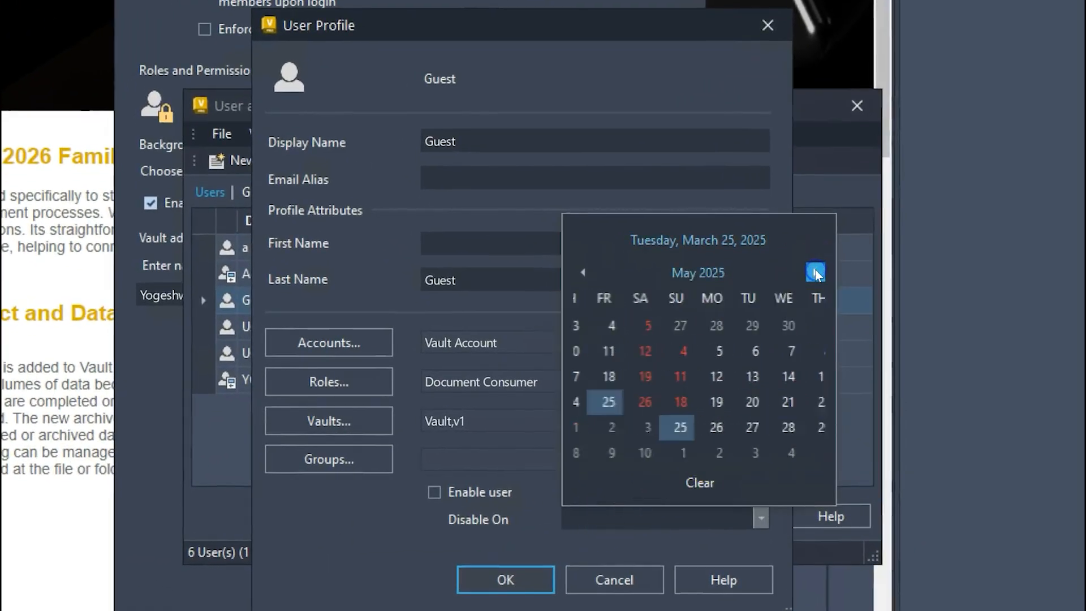
left_click(814, 272)
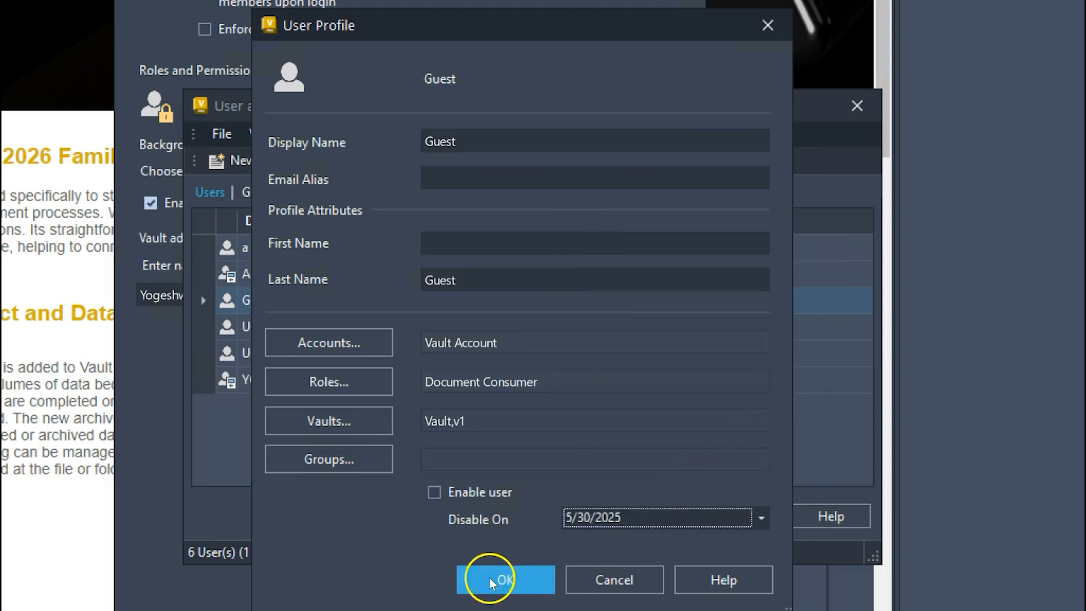
left_click(504, 579)
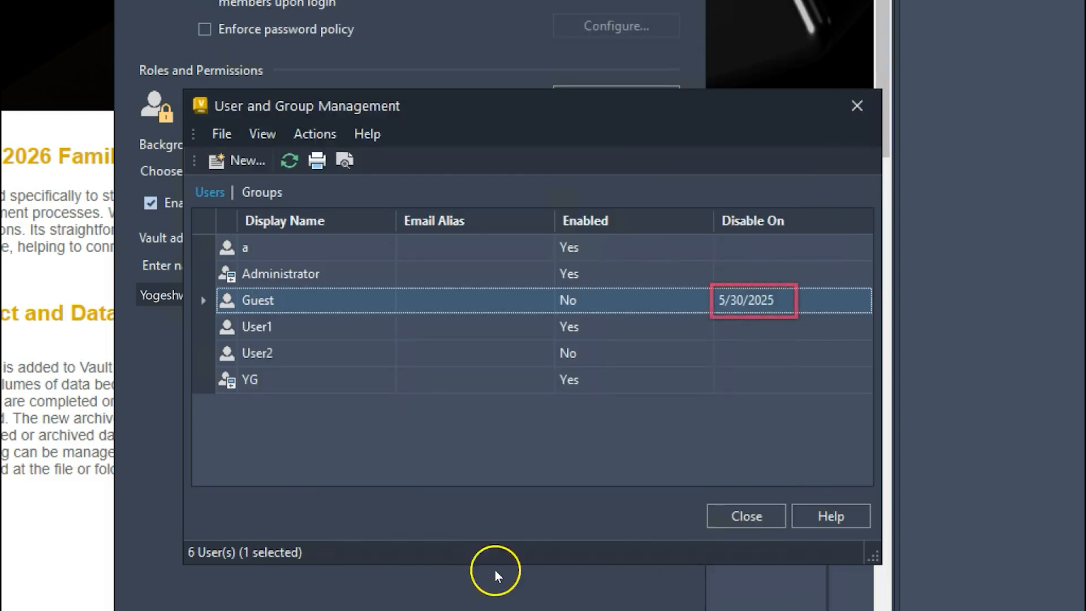